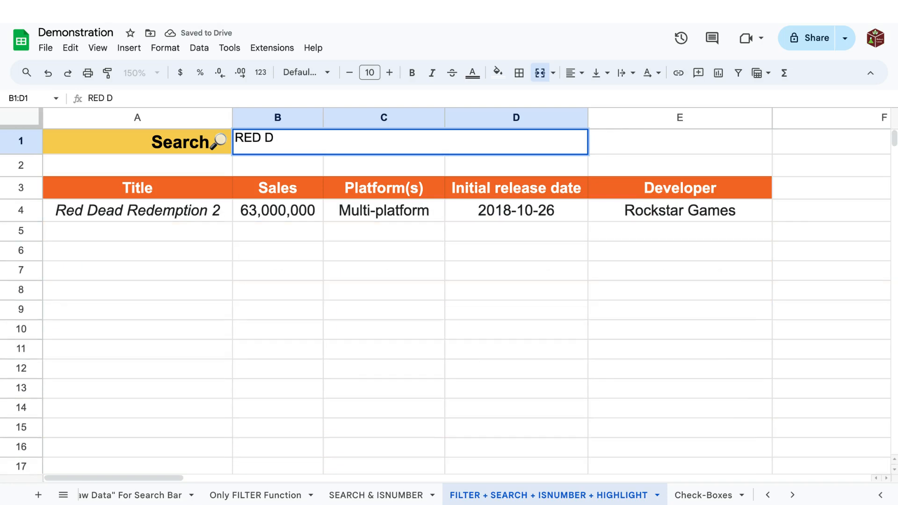
- Search the game sales table for 50, then 2012, leaving only 2012 releases listed
{"action": "type", "text": "50,000,000"}
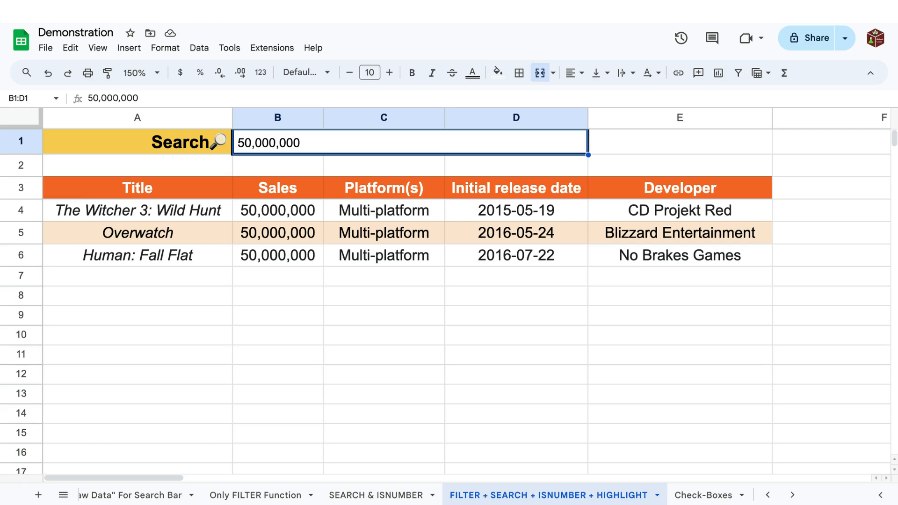
{"action": "type", "text": "2012"}
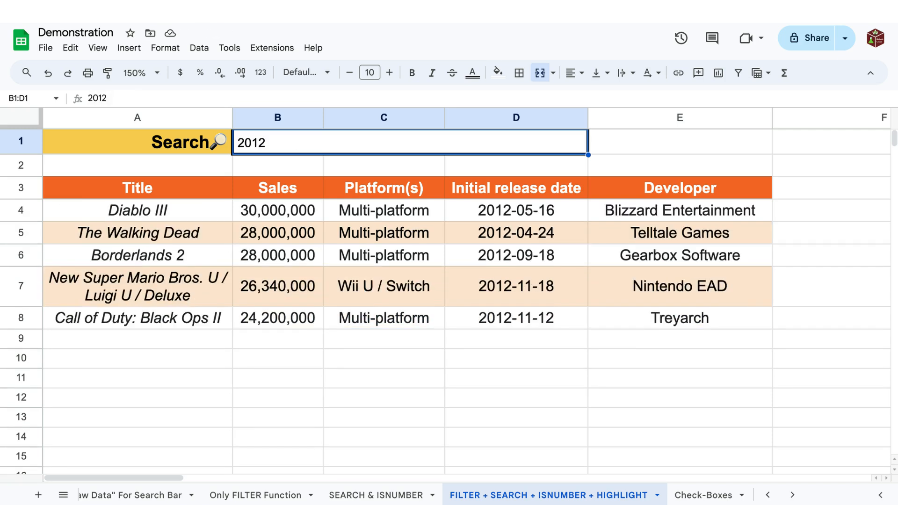
{"action": "left_click", "coordinate": [126, 494]}
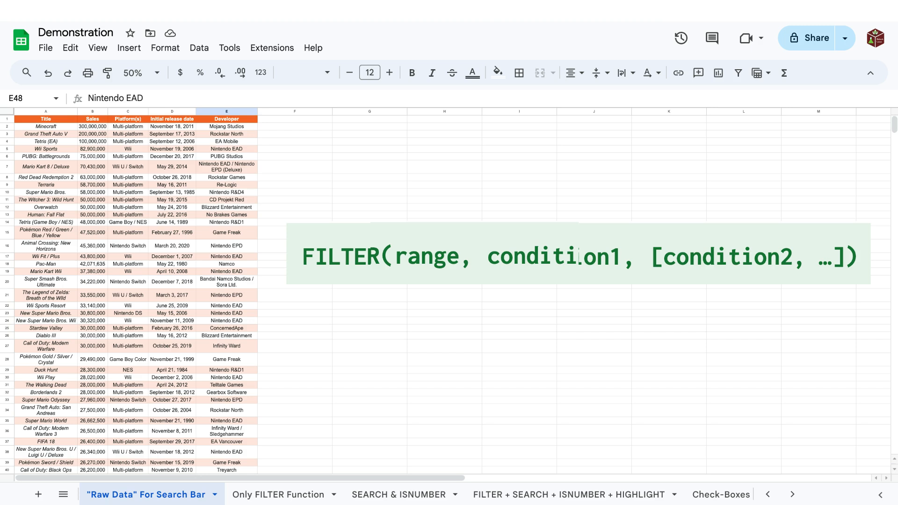
- Enter a FILTER in A4 returning Raw Data rows whose title column equals search cell B1
{"action": "left_click", "coordinate": [283, 495]}
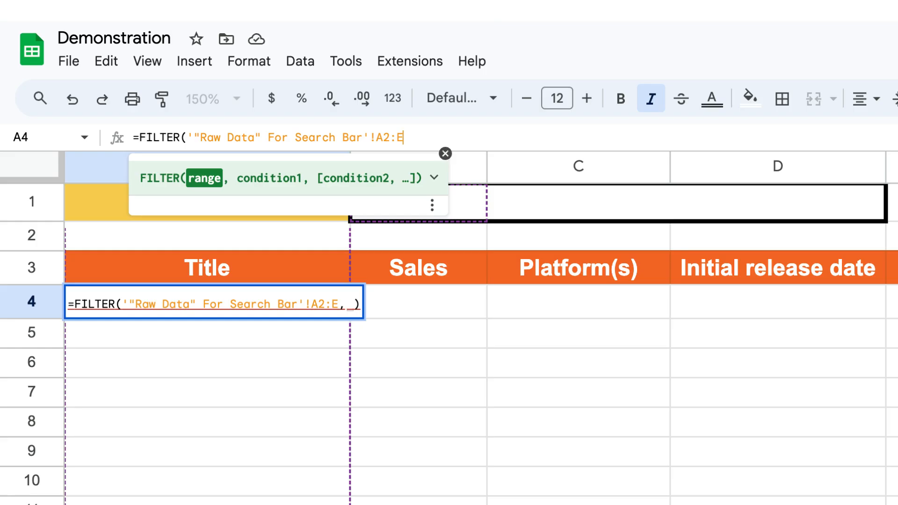
{"action": "type", "text": "'\"Raw Data\" For Search Bar'!A2:A=B1)"}
{"action": "left_click", "coordinate": [618, 202]}
{"action": "type", "text": "m"}
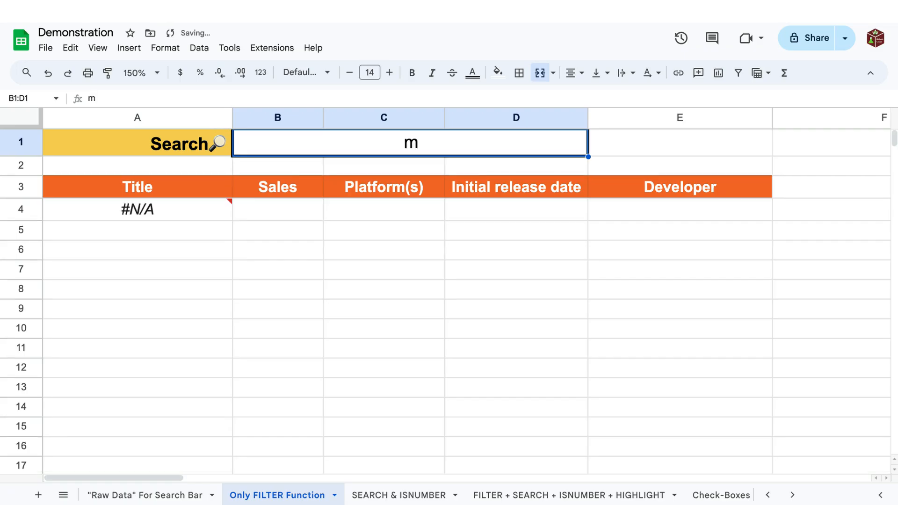
- Search for minecraft so the exact-match FILTER returns only the Minecraft row
{"action": "type", "text": "inecraft"}
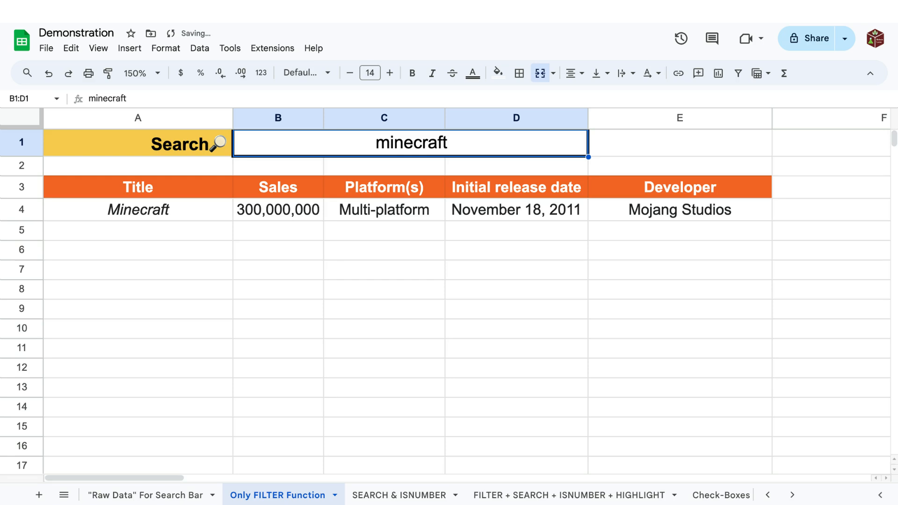
{"action": "left_click", "coordinate": [404, 494]}
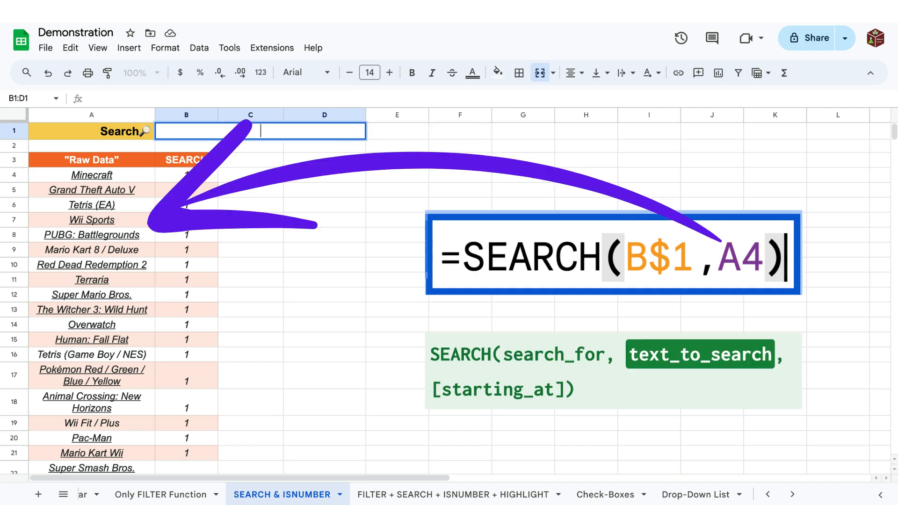
- Search Wii, then Red, so SEARCH/ISNUMBER flags and FILTER lists titles containing each term
{"action": "type", "text": "Wii"}
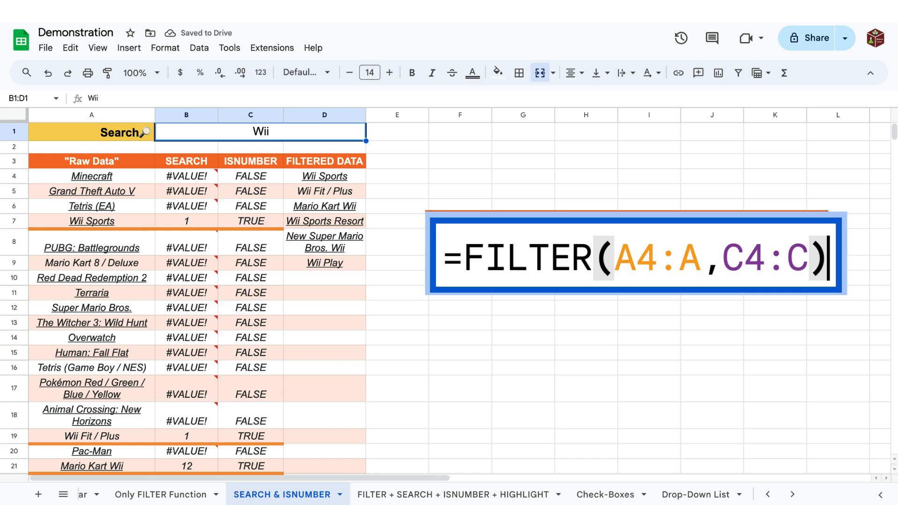
{"action": "type", "text": "Red"}
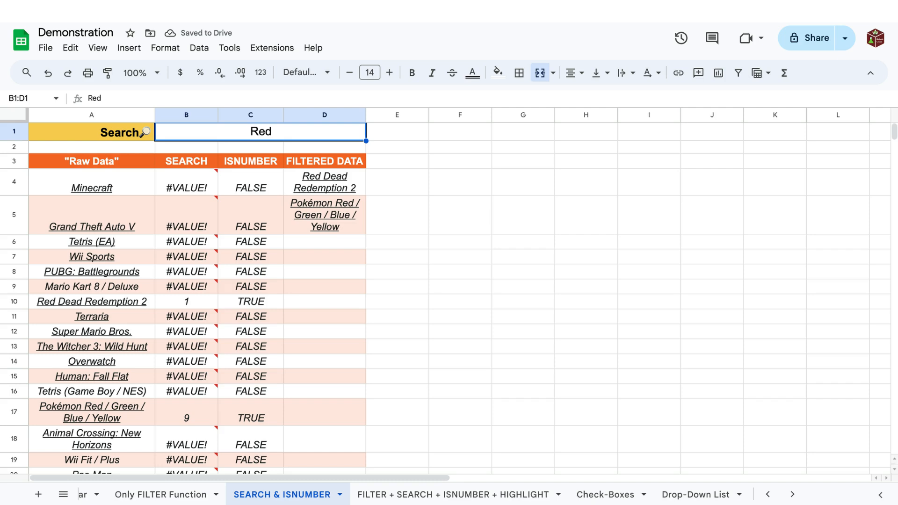
{"action": "type", "text": "3"}
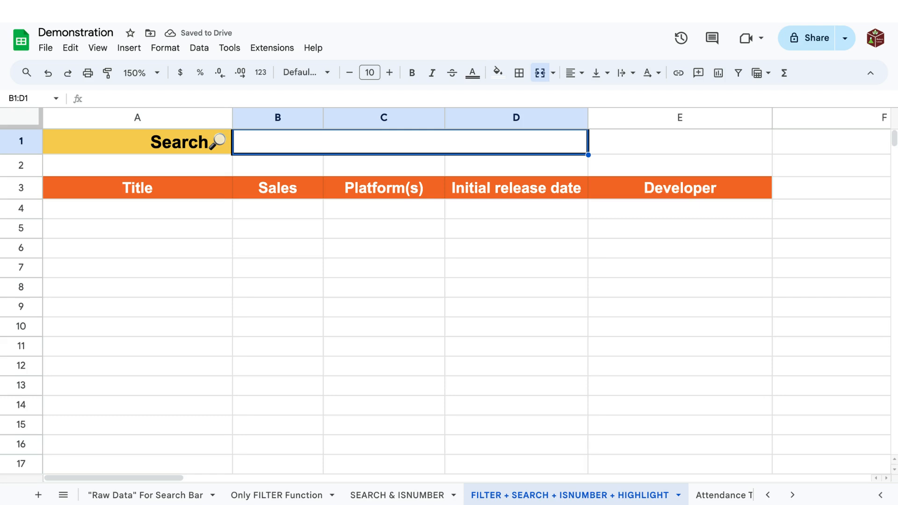
- Search the combined-formula sheet for wii before narrowing to the Pokémon titles
{"action": "type", "text": "wii"}
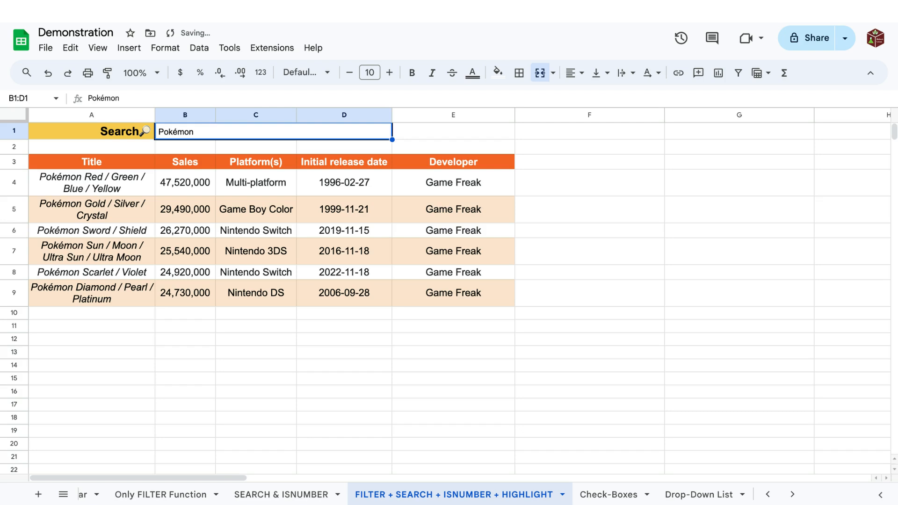
- Search for 2023, leaving only Hogwarts Legacy, then try november
{"action": "type", "text": "2023"}
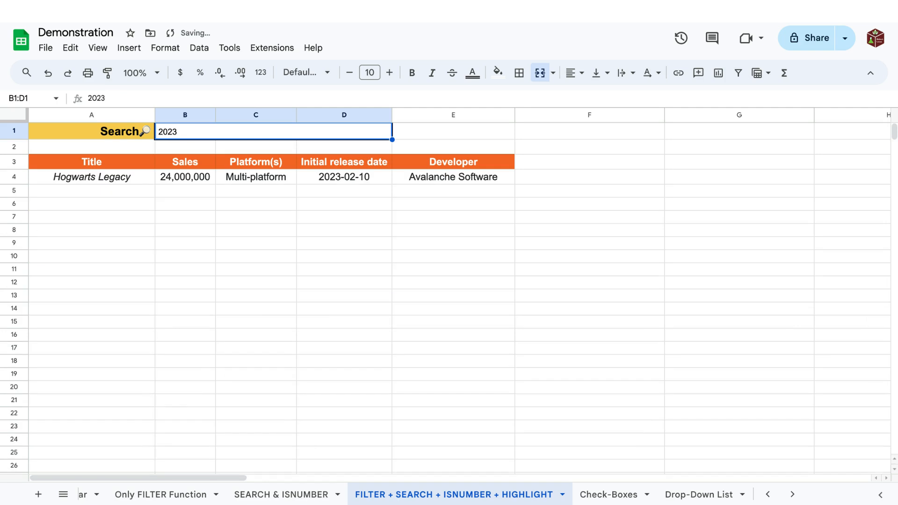
{"action": "type", "text": "november"}
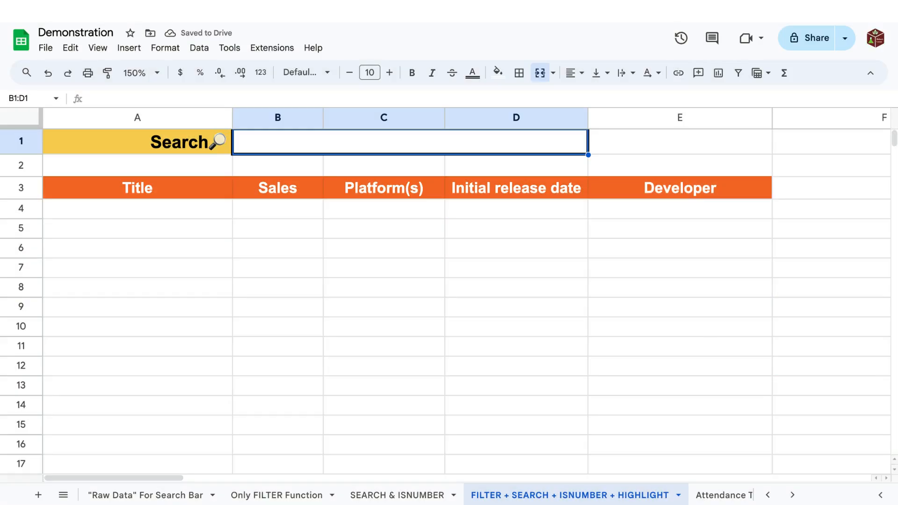
- Search for wii so all nine games with Wii in title or platform are listed
{"action": "type", "text": "wii"}
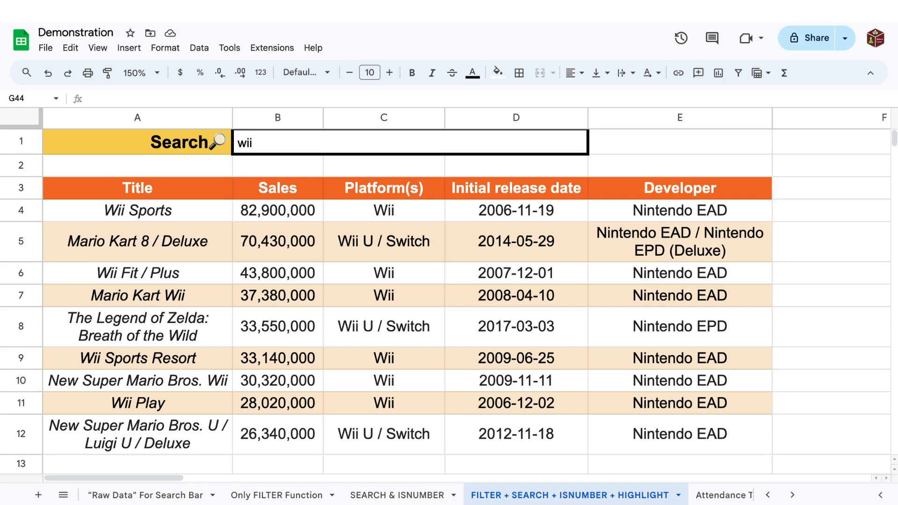